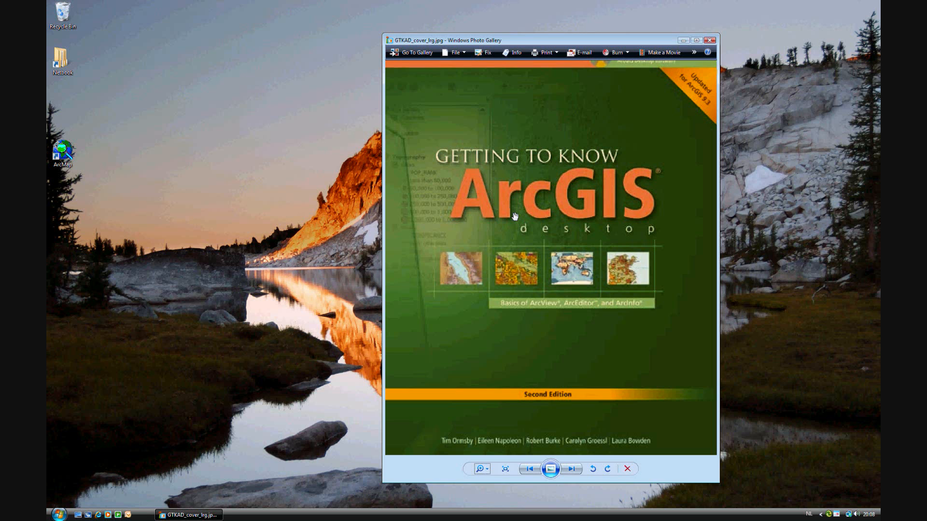
mouse_move(513, 217)
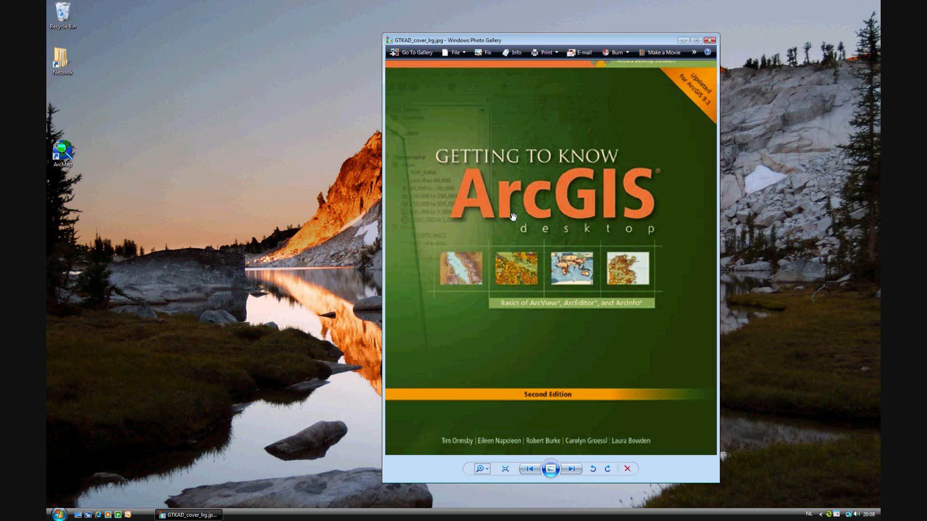
mouse_move(693, 58)
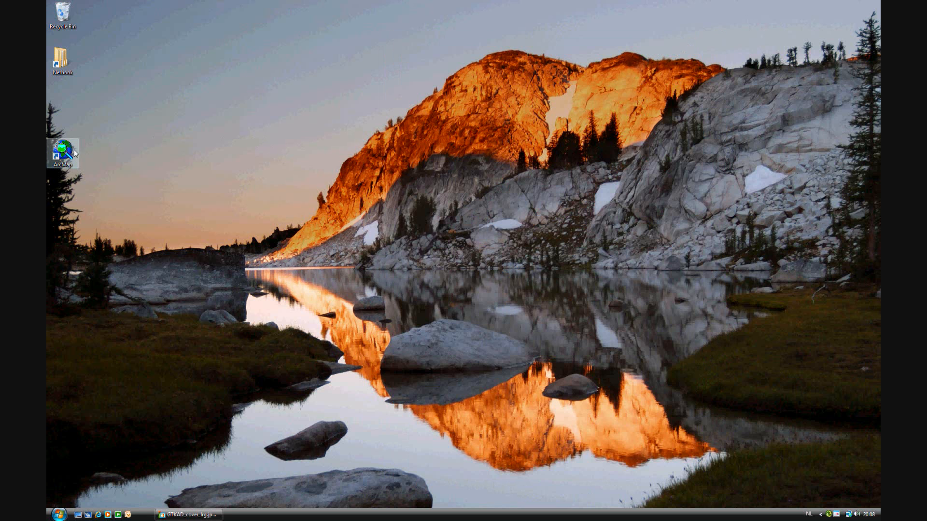
Start ArcMap and open the existing Chapter06\ex06a.mxd Africa Atlas document
double_click(62, 153)
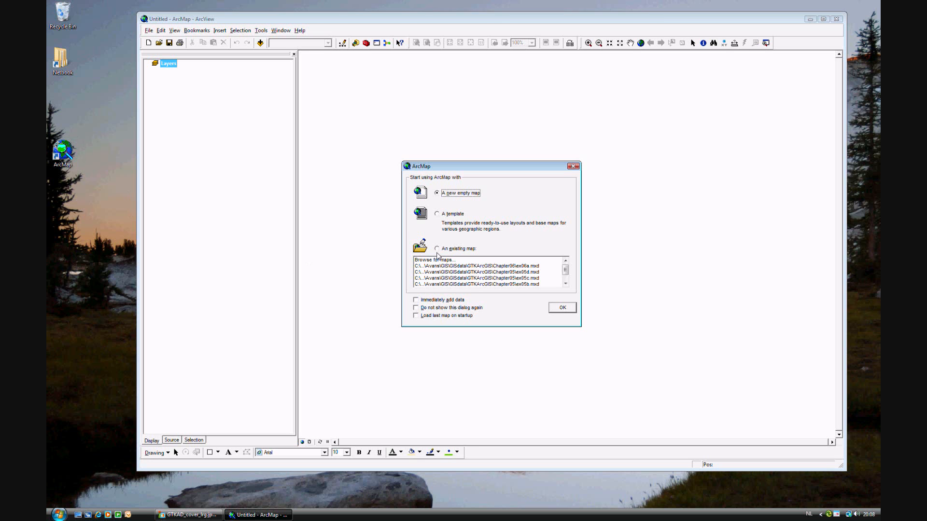
left_click(427, 260)
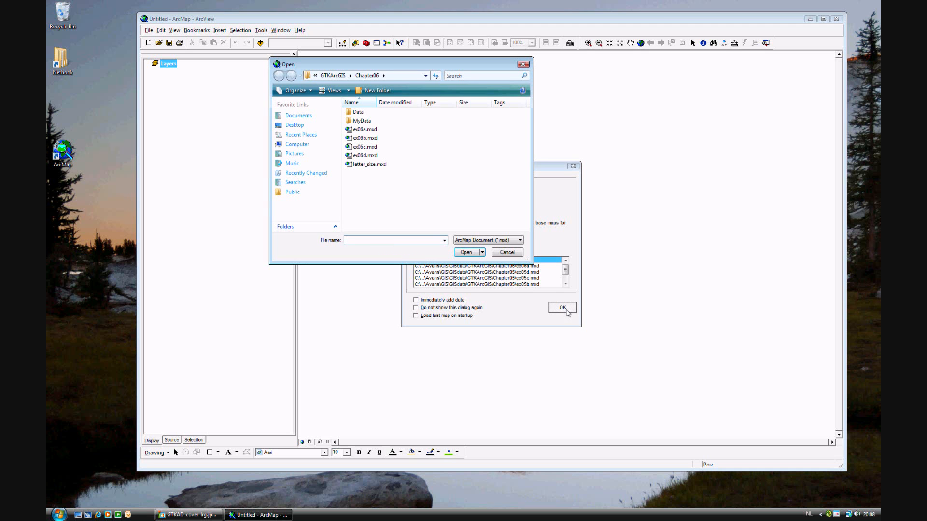
left_click(365, 129)
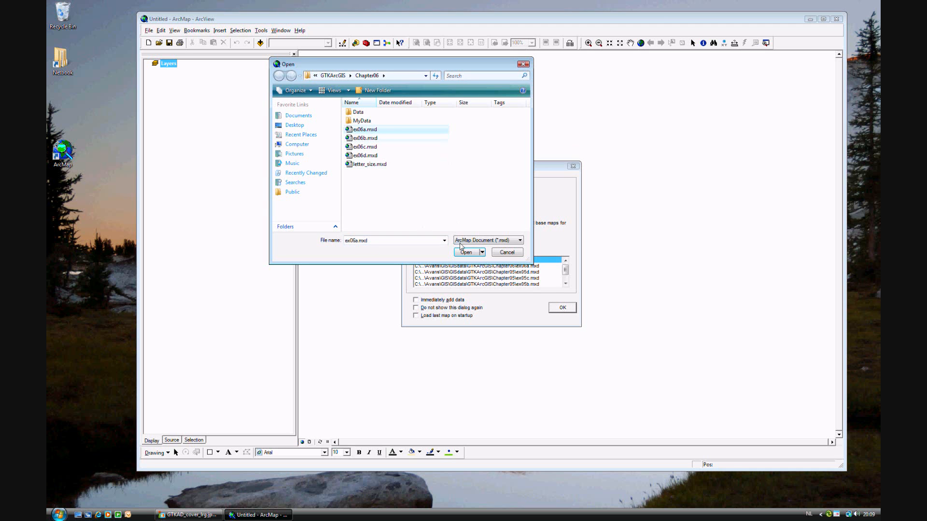
left_click(464, 252)
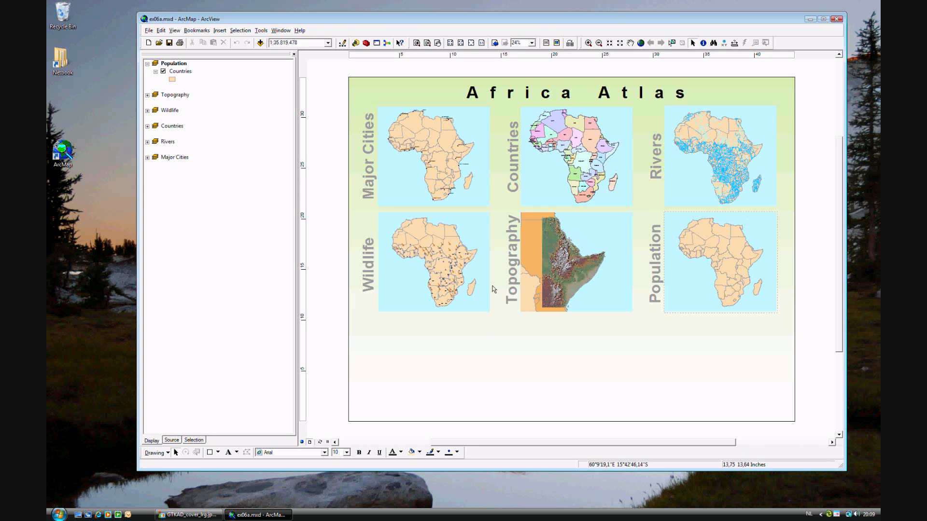
mouse_move(409, 408)
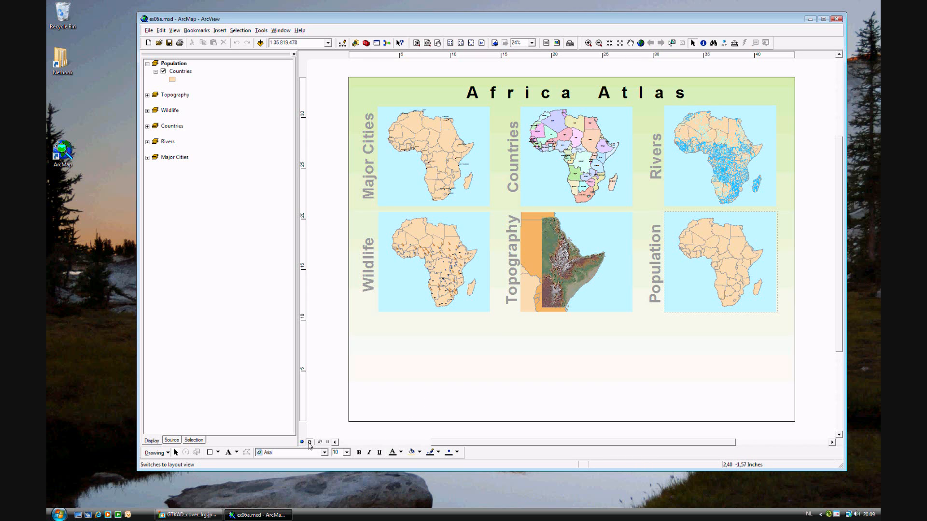
Switch from Layout View to Data View showing the Population frame's Africa map
left_click(302, 442)
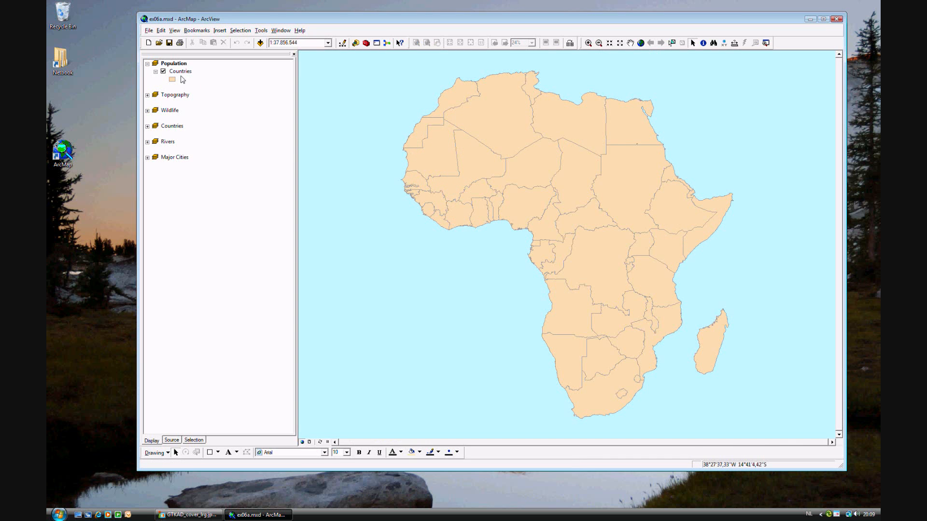
Sort the Countries attribute table by POP2000 descending and select the Nigeria record
right_click(179, 71)
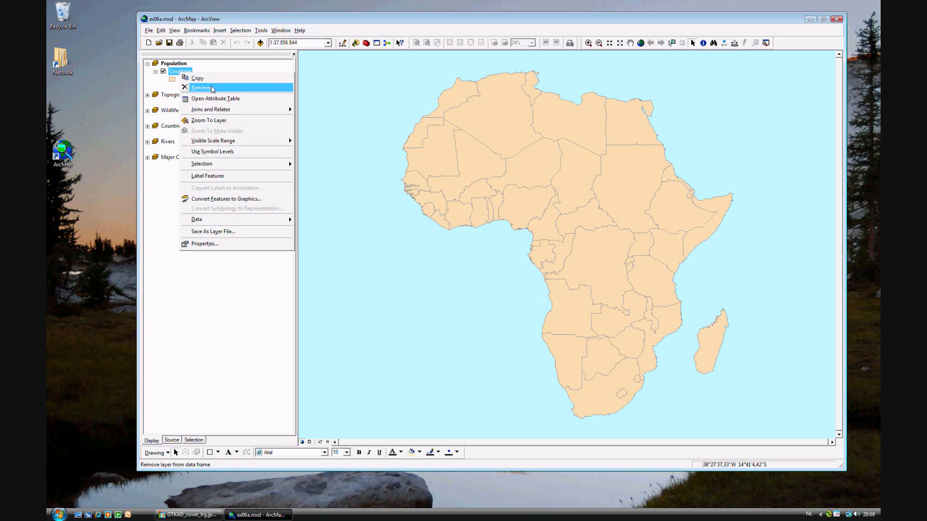
mouse_move(201, 98)
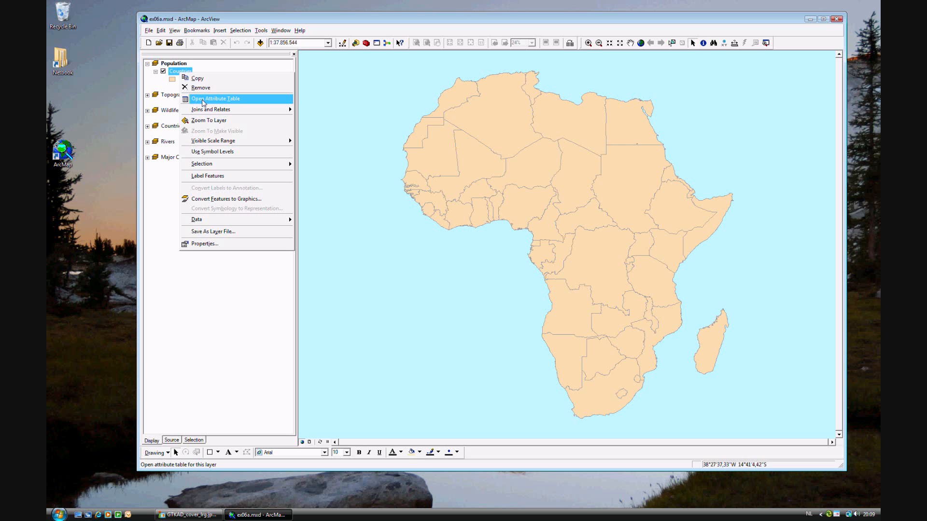
left_click(214, 98)
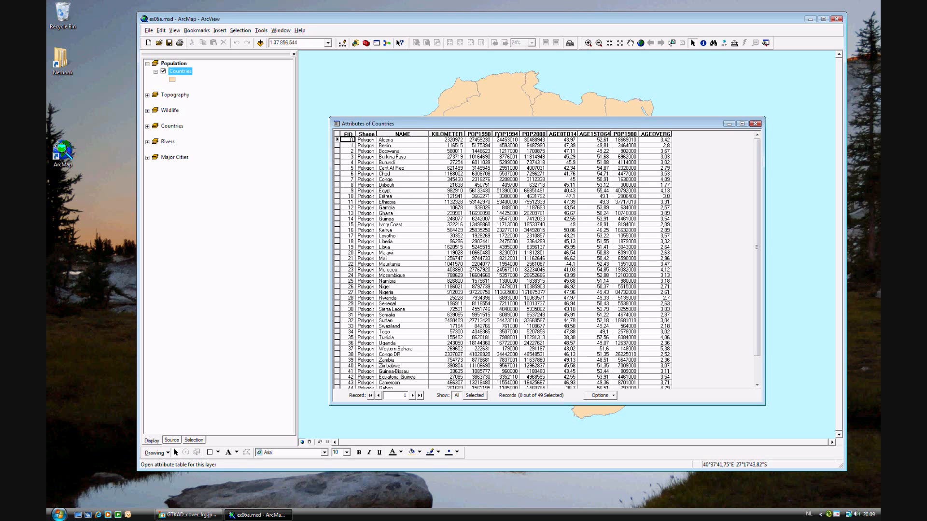
right_click(531, 133)
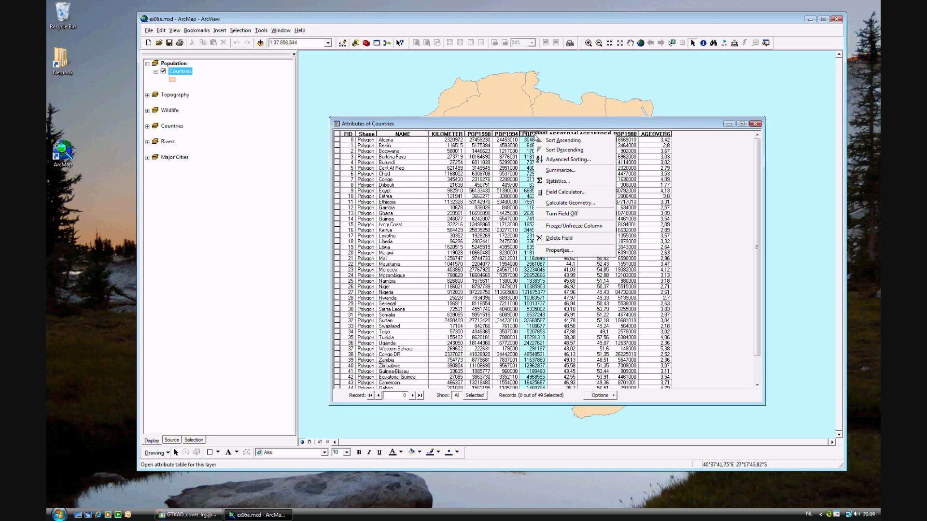
left_click(564, 150)
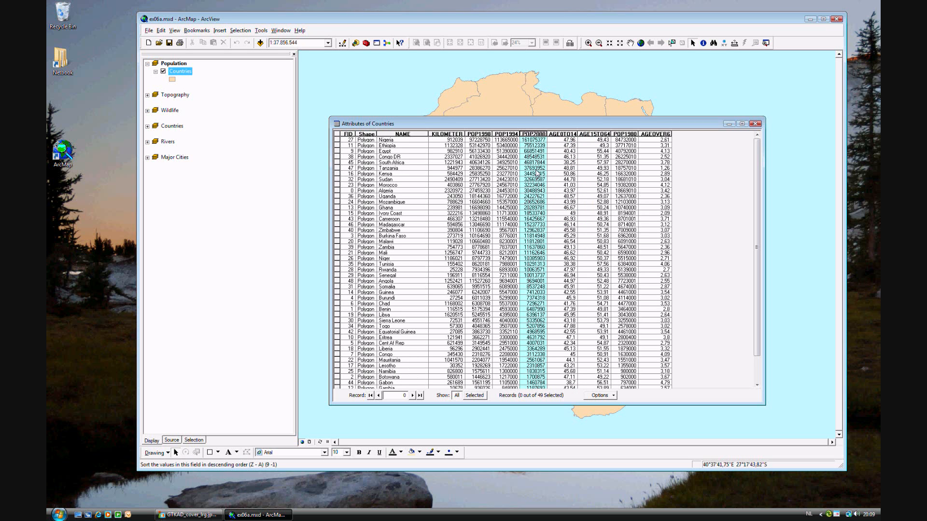
left_click(337, 140)
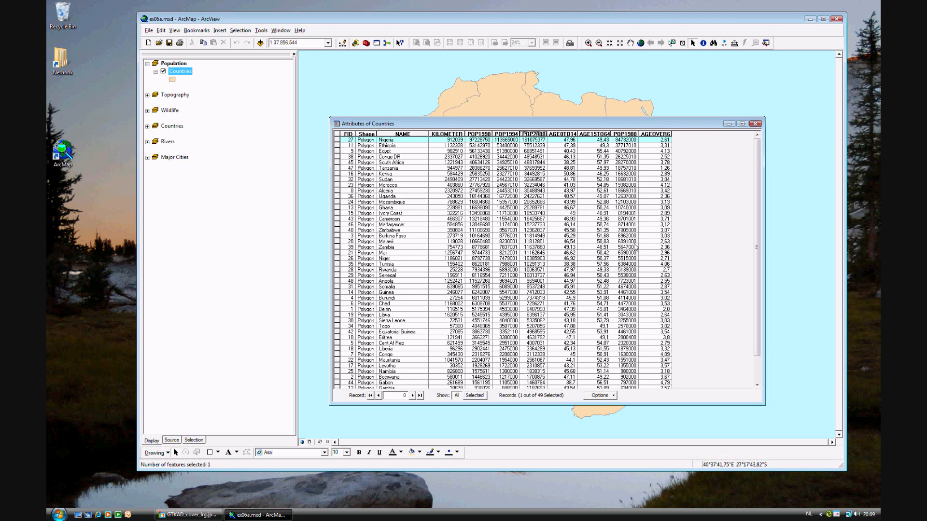
left_click(754, 124)
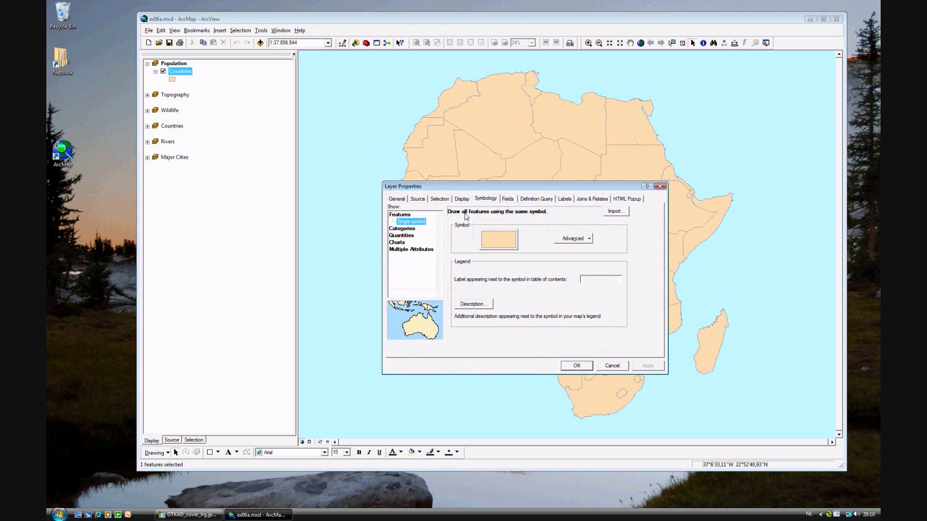
Preview the Categories, Graduated colors, Graduated symbols and Proportional symbols symbology options
left_click(411, 228)
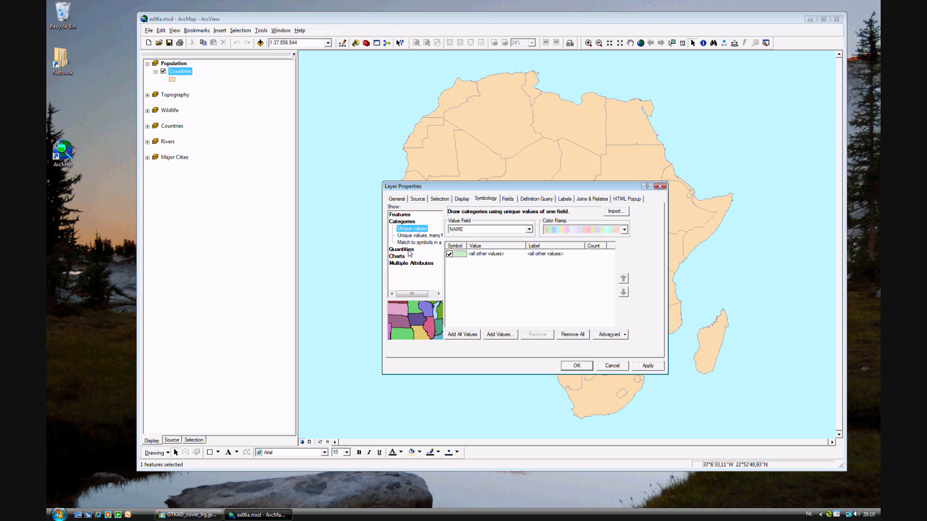
left_click(402, 228)
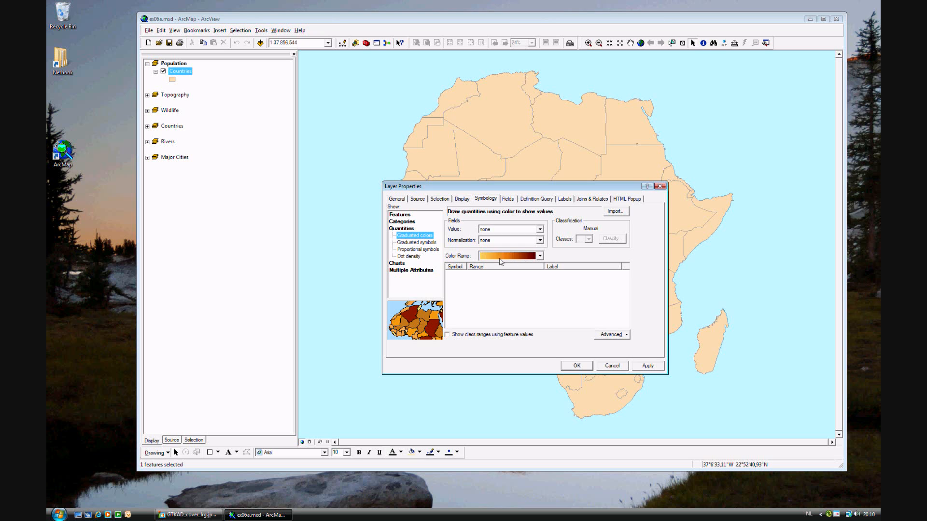
left_click(416, 242)
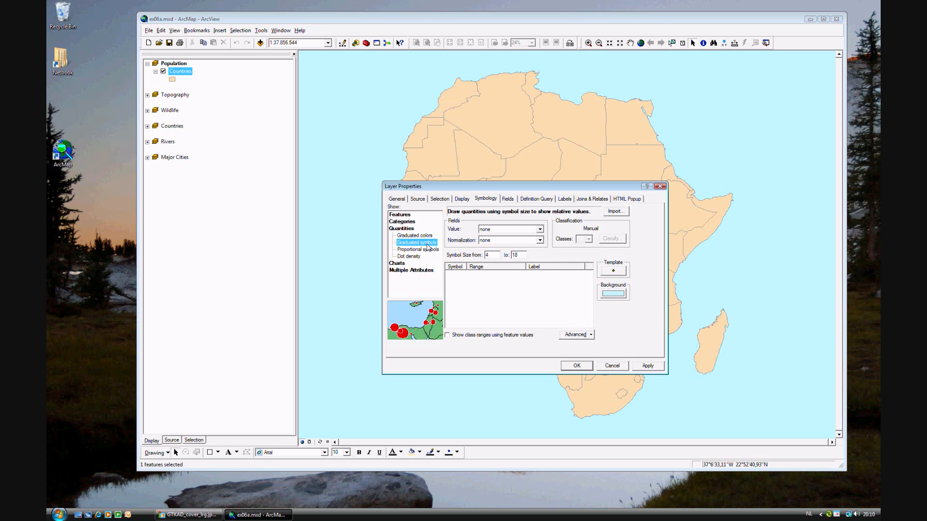
mouse_move(429, 253)
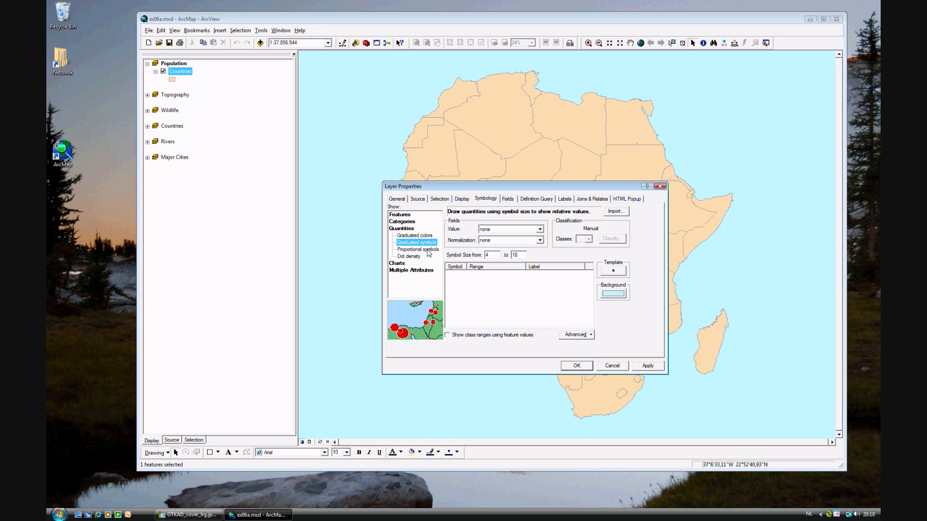
left_click(408, 256)
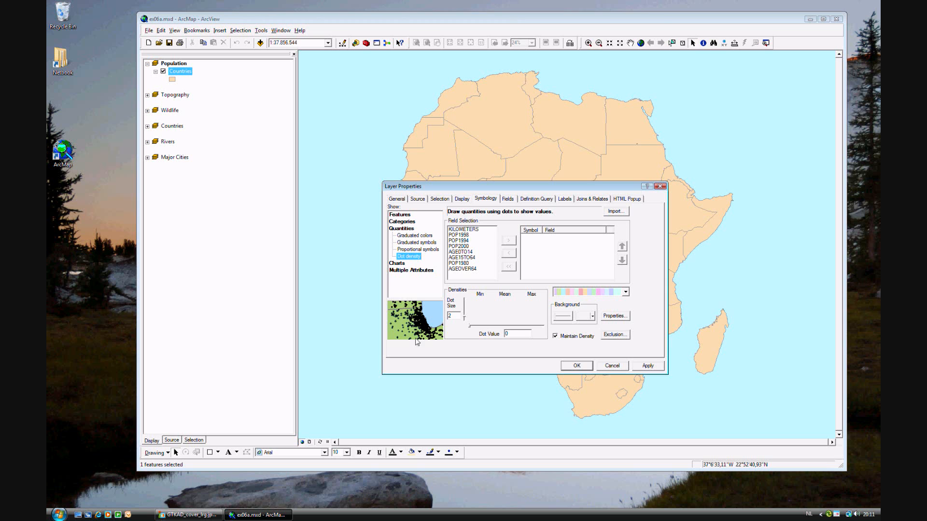
Shade Countries in five natural-breaks graduated colours by POP2000
left_click(414, 234)
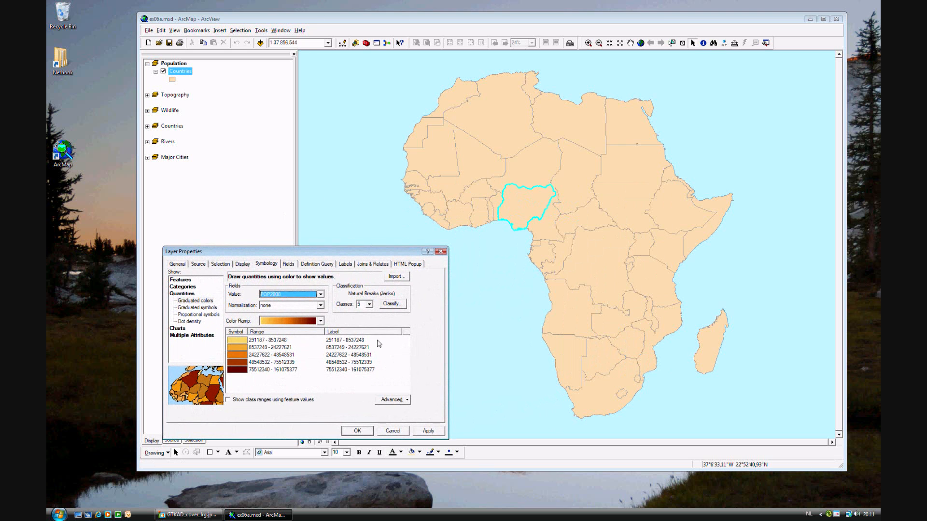
left_click(357, 430)
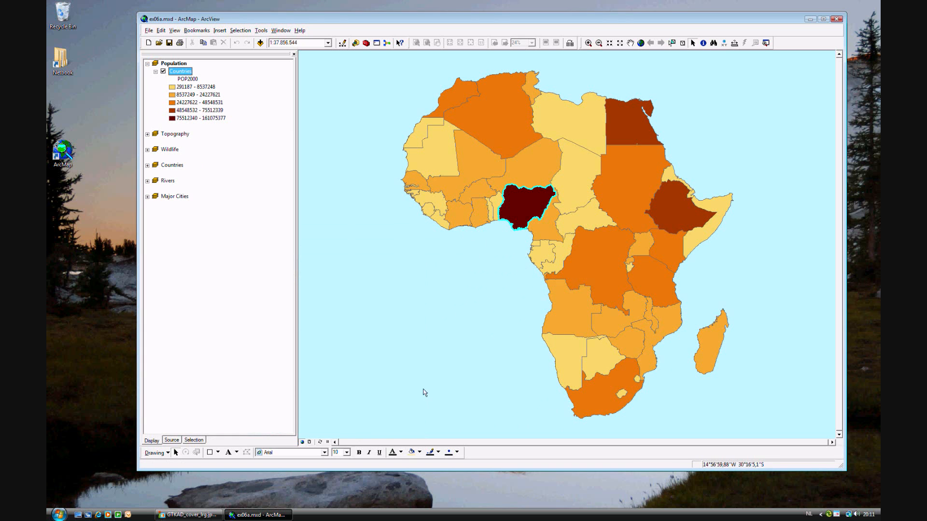
Identify Nigeria and Egypt, then select Sudan south of Egypt
left_click(703, 42)
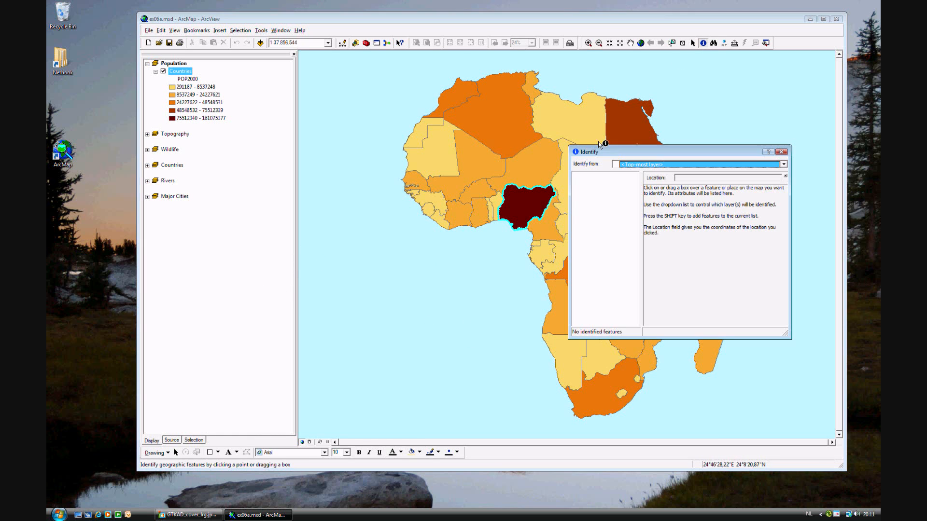
left_click(779, 152)
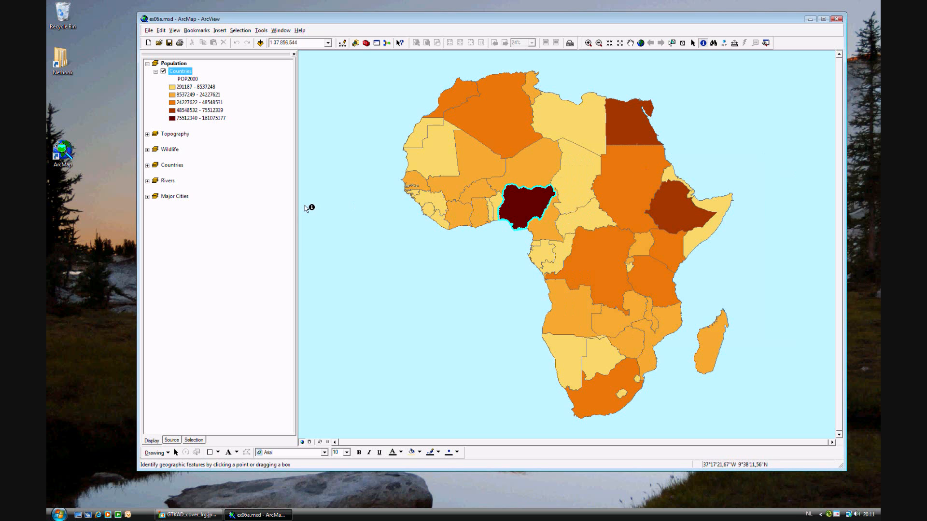
mouse_move(301, 211)
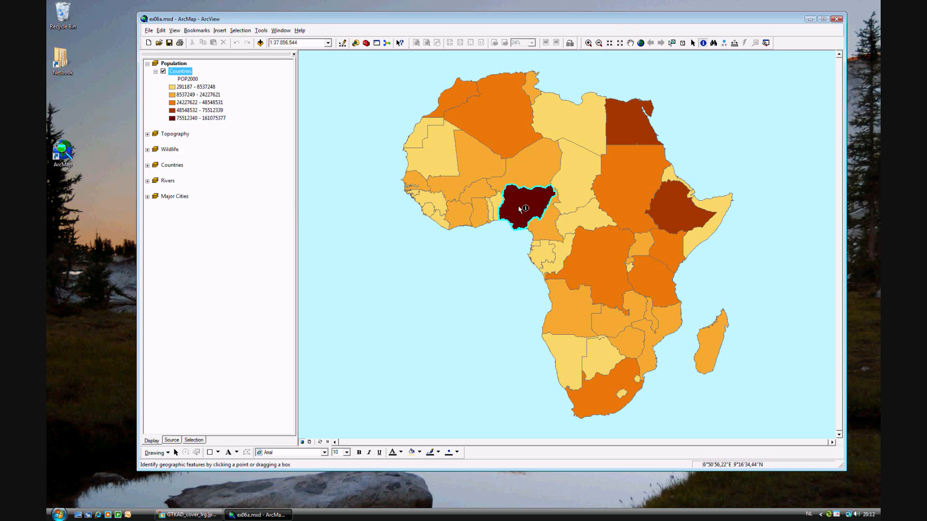
mouse_move(632, 123)
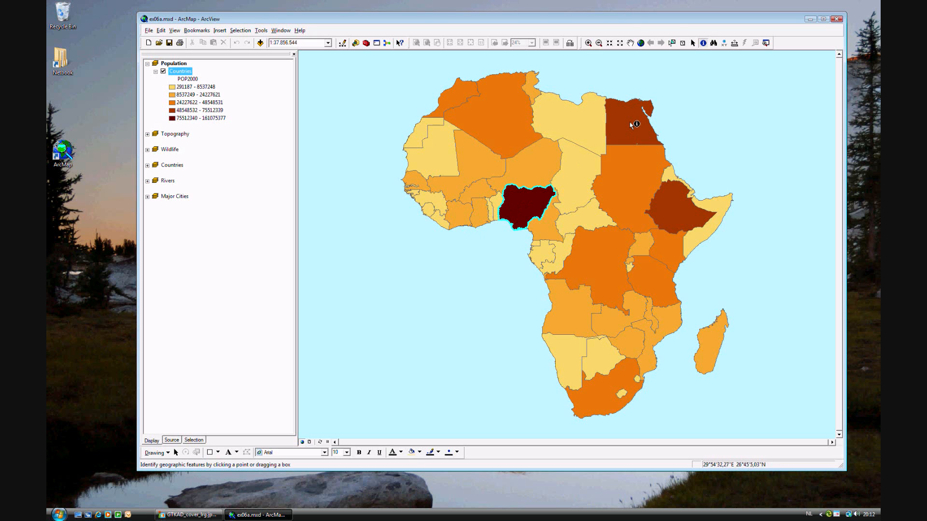
left_click(635, 125)
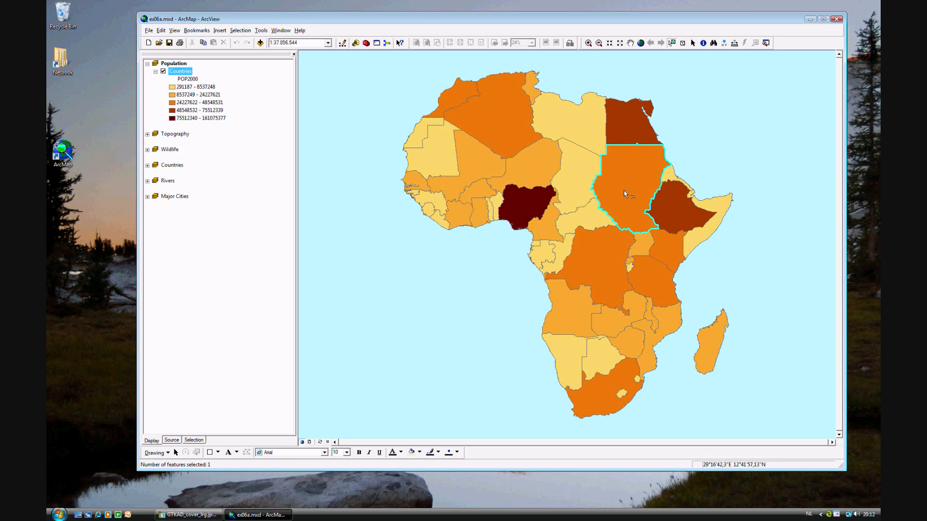
mouse_move(501, 201)
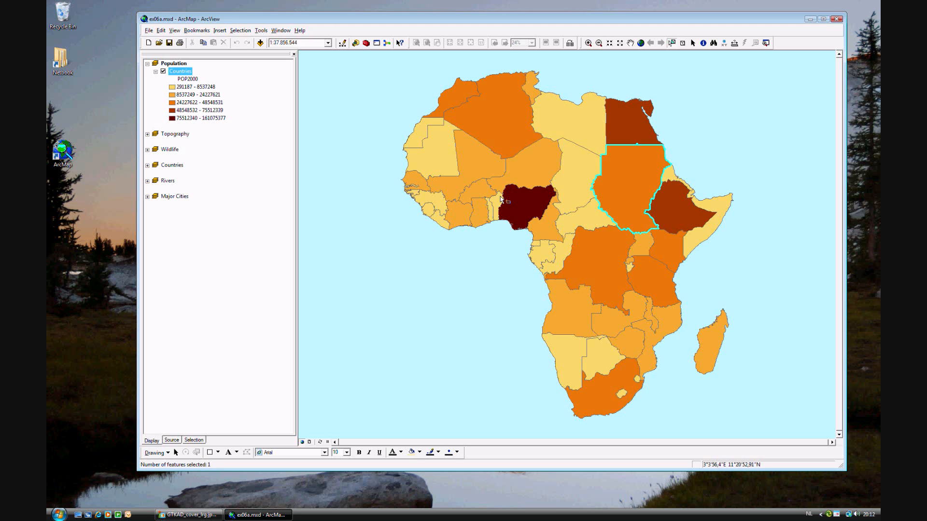
mouse_move(275, 146)
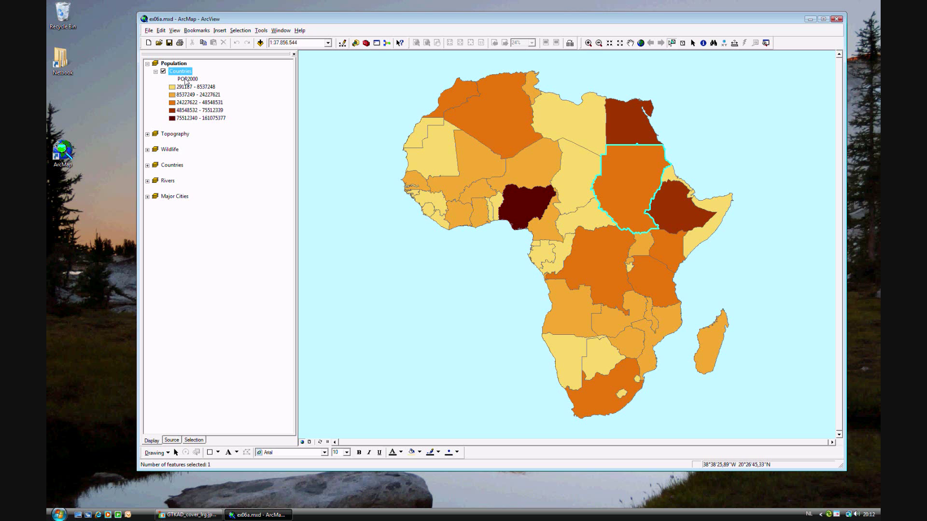
Reopen Countries symbology and bring up the Classification dialog with its five break values
double_click(180, 72)
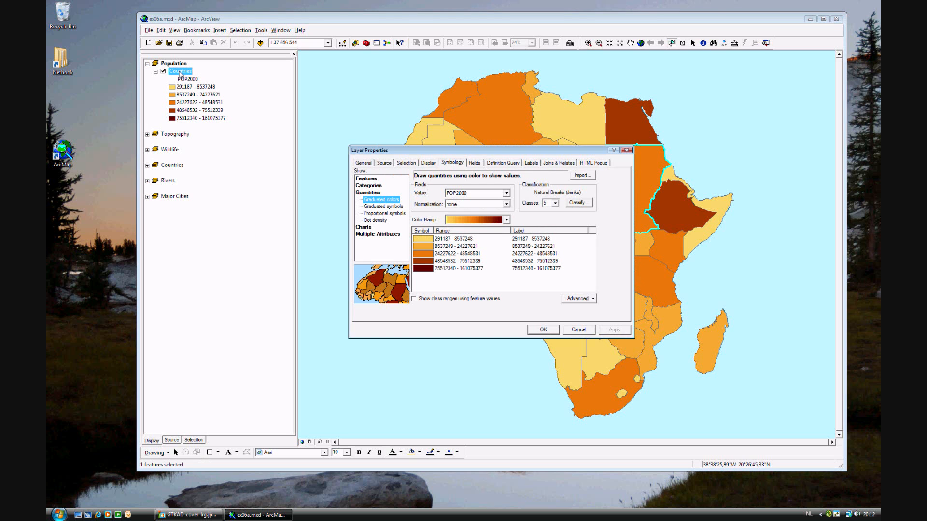
left_click(578, 203)
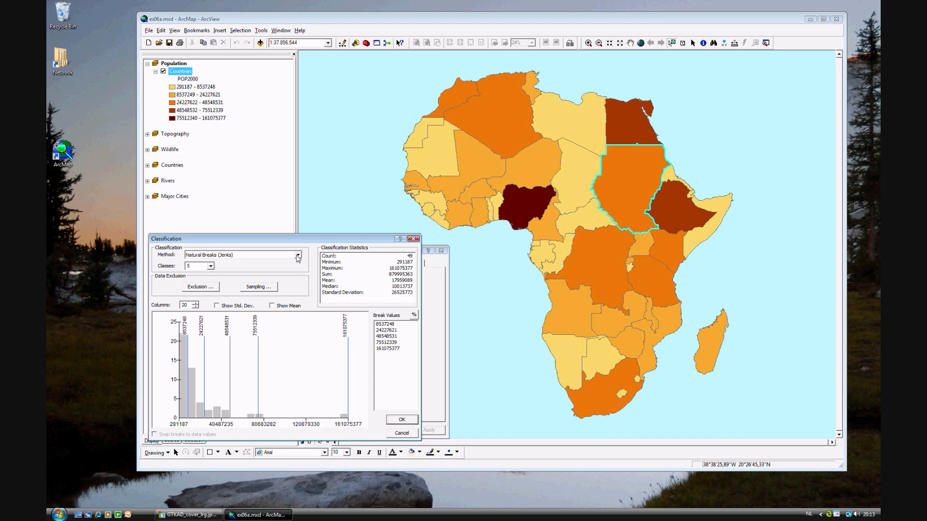
Reclassify POP2000 into three equal-interval classes
left_click(298, 255)
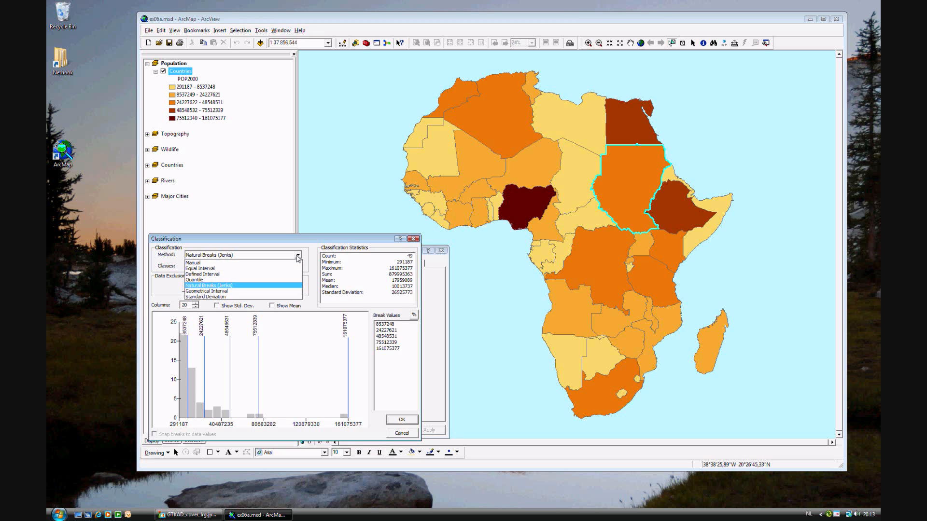
mouse_move(282, 272)
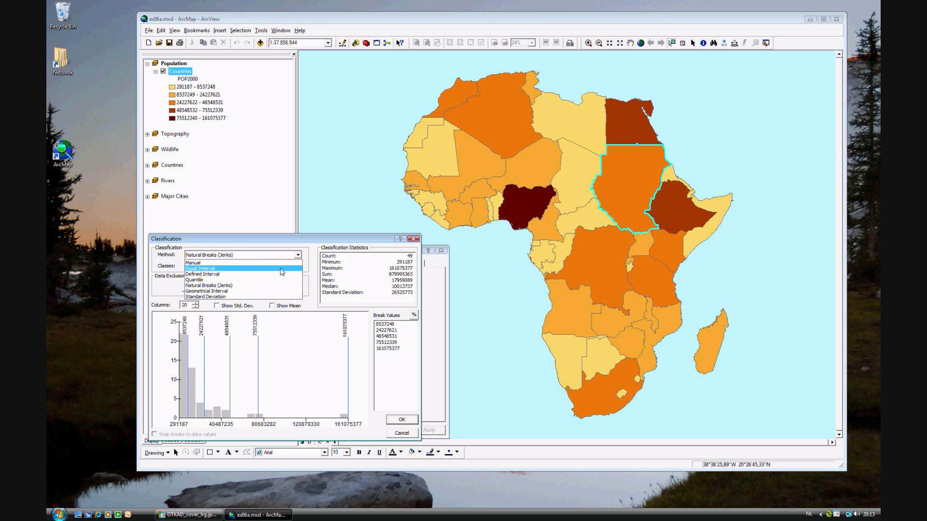
left_click(200, 268)
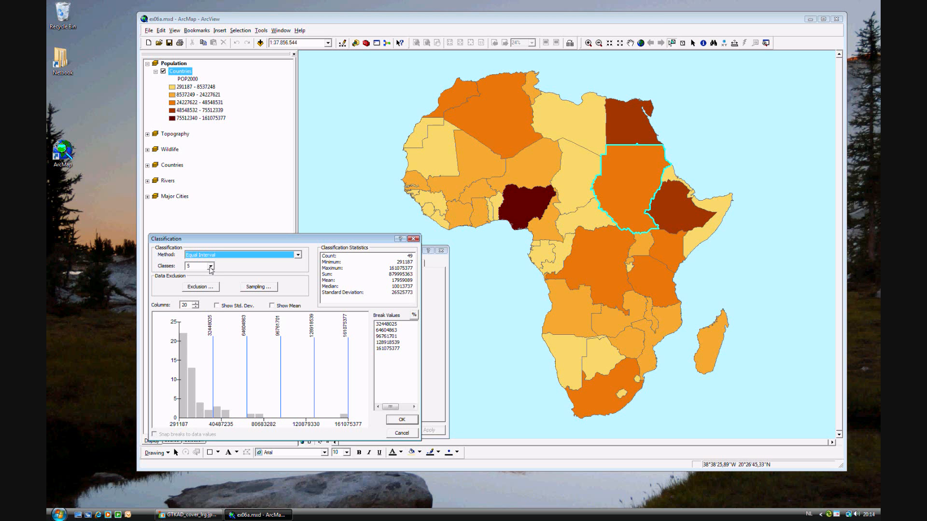
left_click(401, 419)
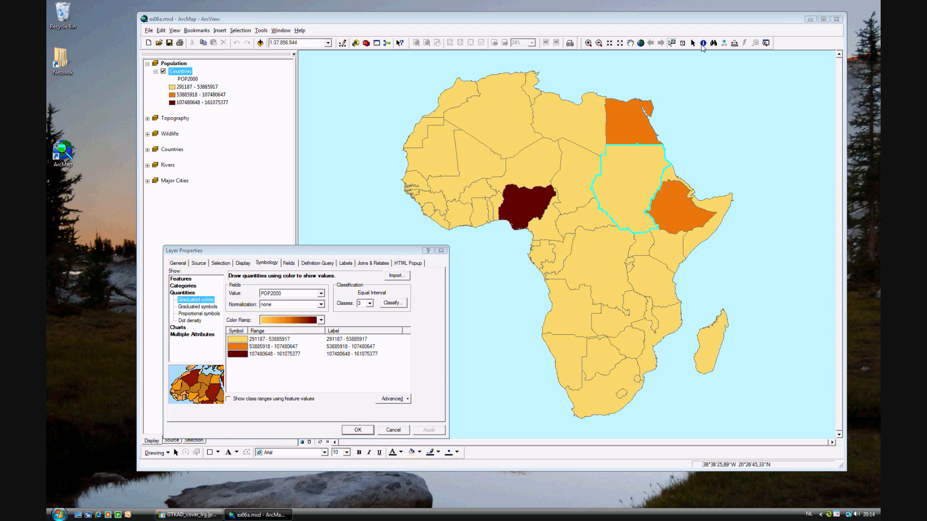
left_click(681, 220)
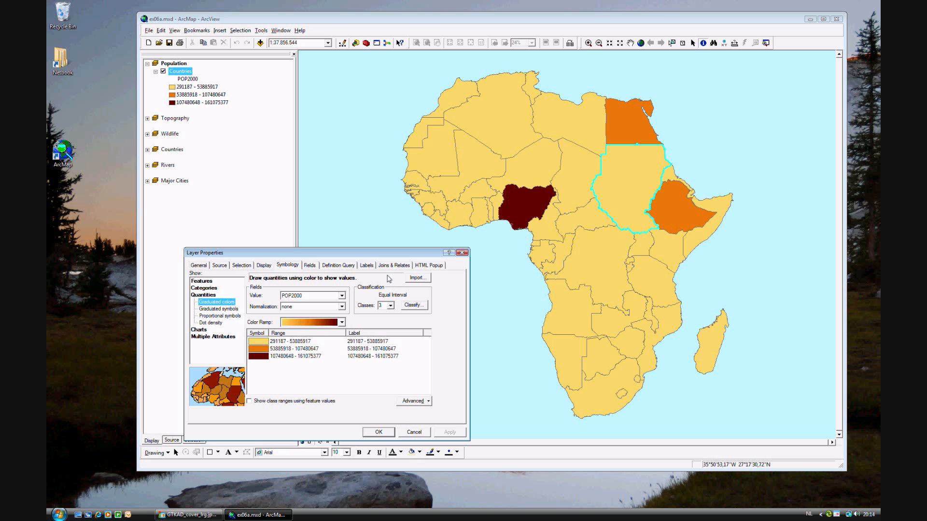
Change the classification method to Quantile with three classes and confirm
left_click(413, 305)
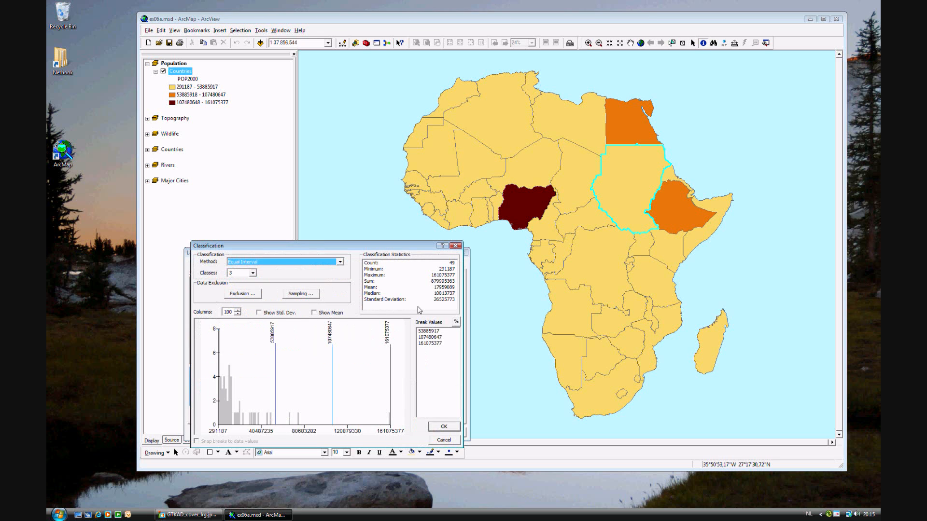
mouse_move(332, 272)
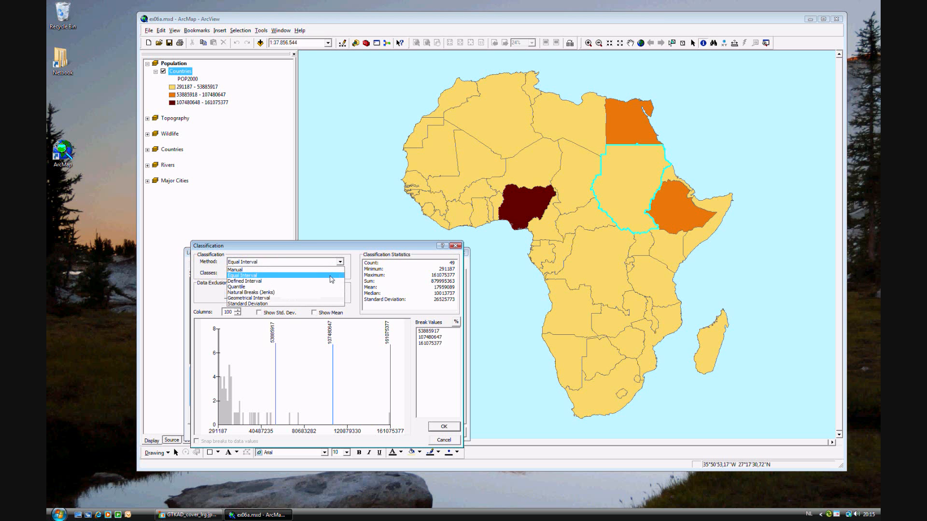
left_click(237, 286)
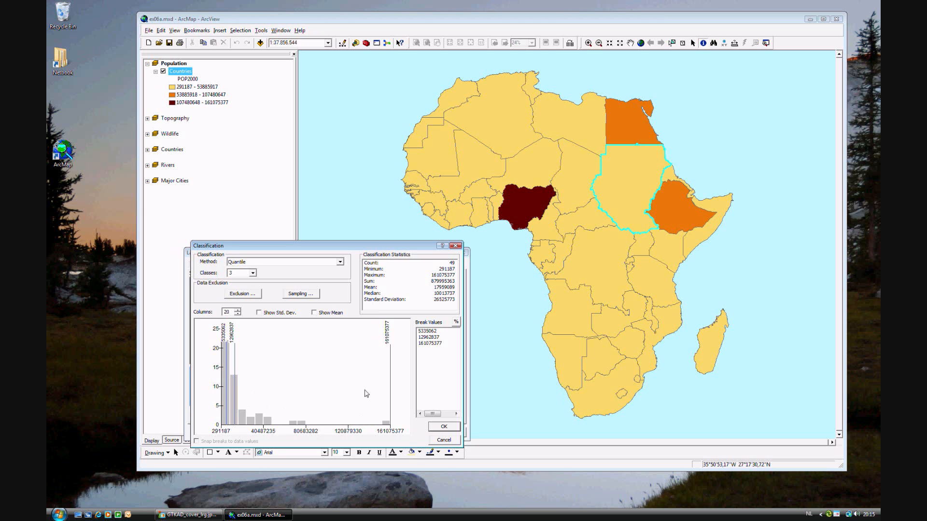
mouse_move(280, 401)
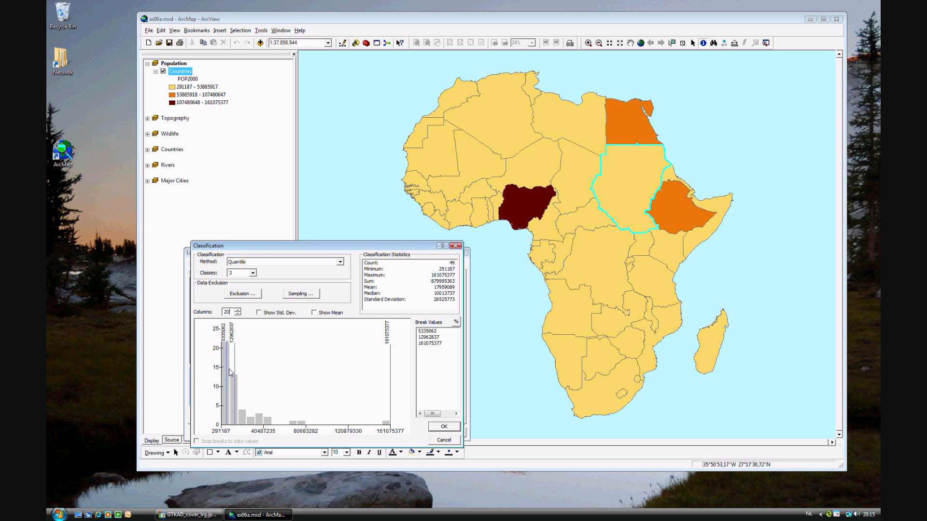
mouse_move(413, 459)
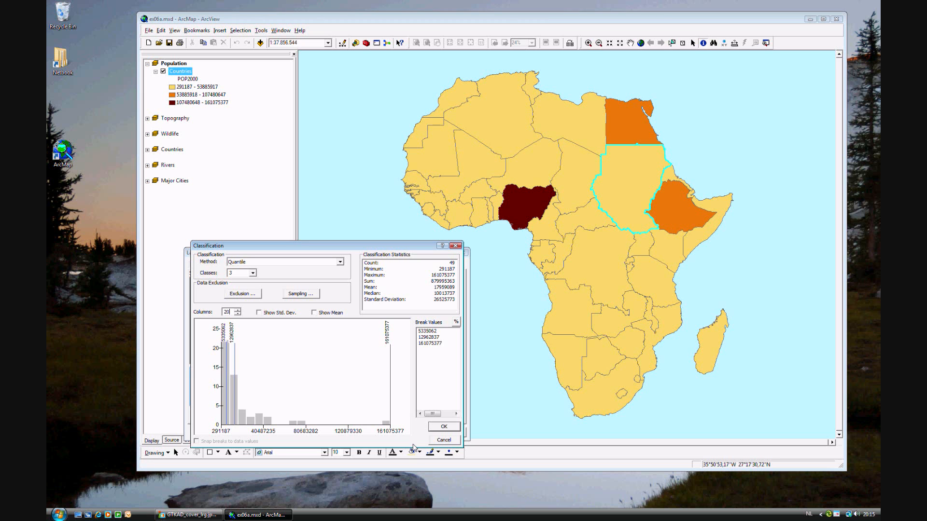
left_click(444, 427)
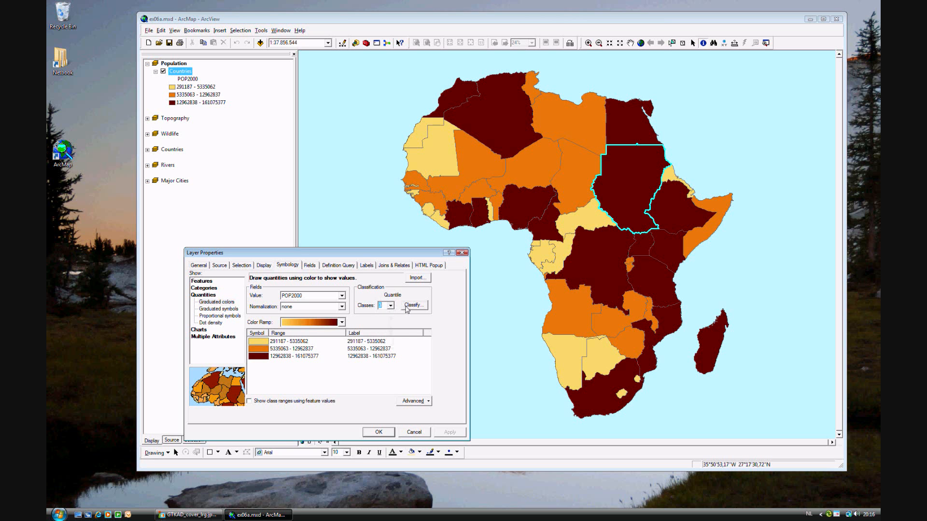
Classify POP2000 by Natural Breaks (Jenks) into seven classes, 291187 to 161075377, and apply
left_click(415, 305)
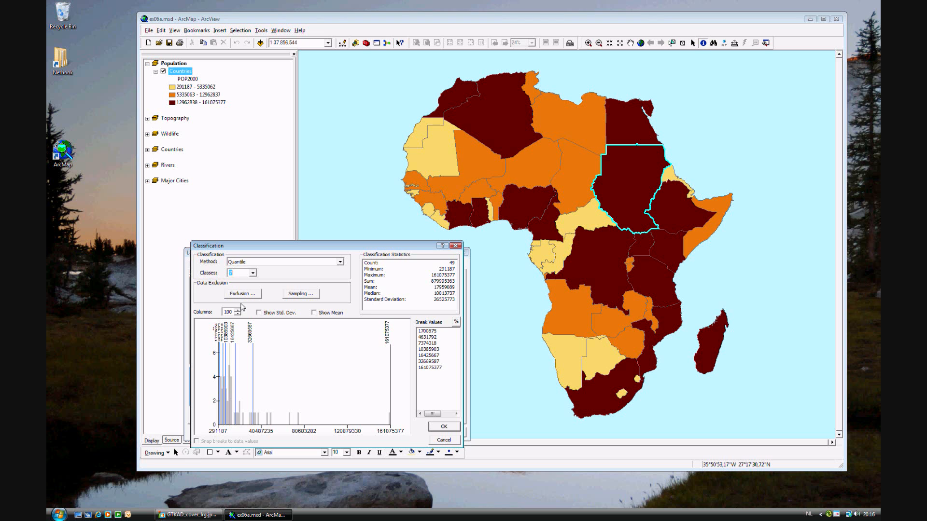
left_click(340, 262)
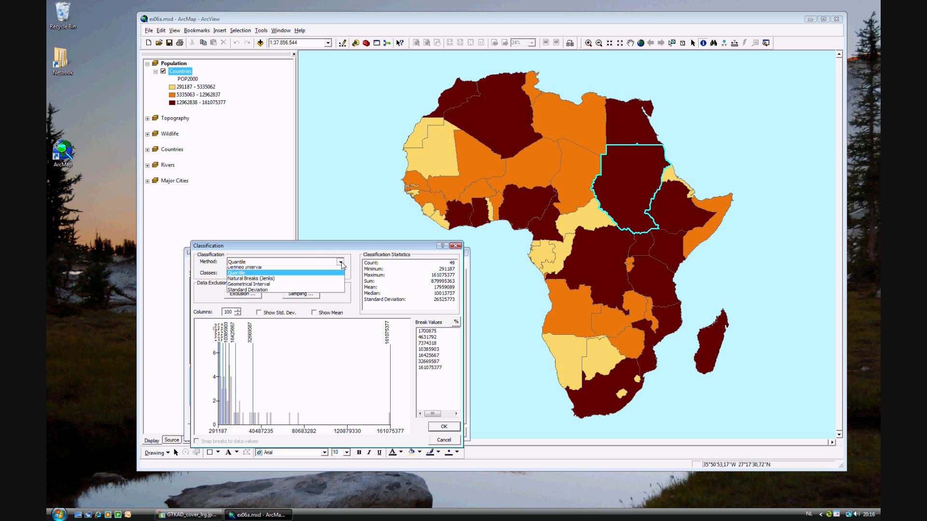
left_click(252, 278)
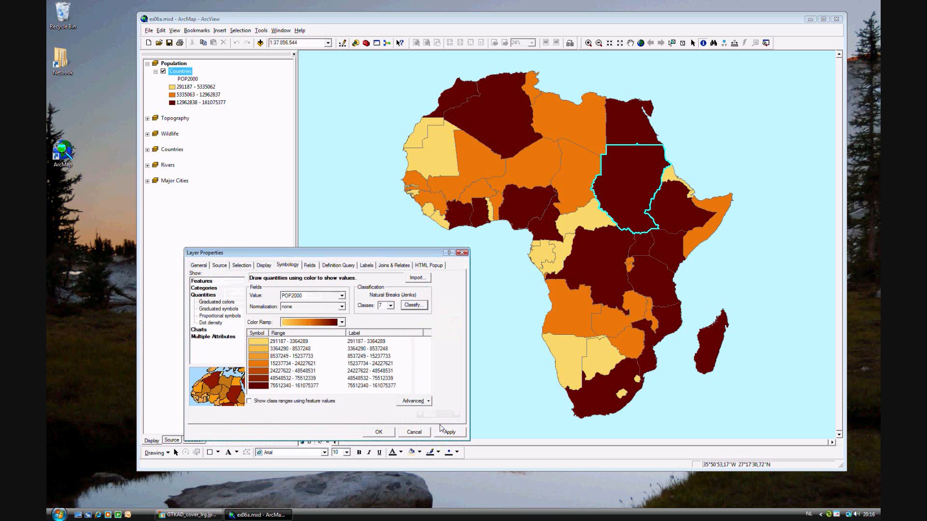
left_click(450, 431)
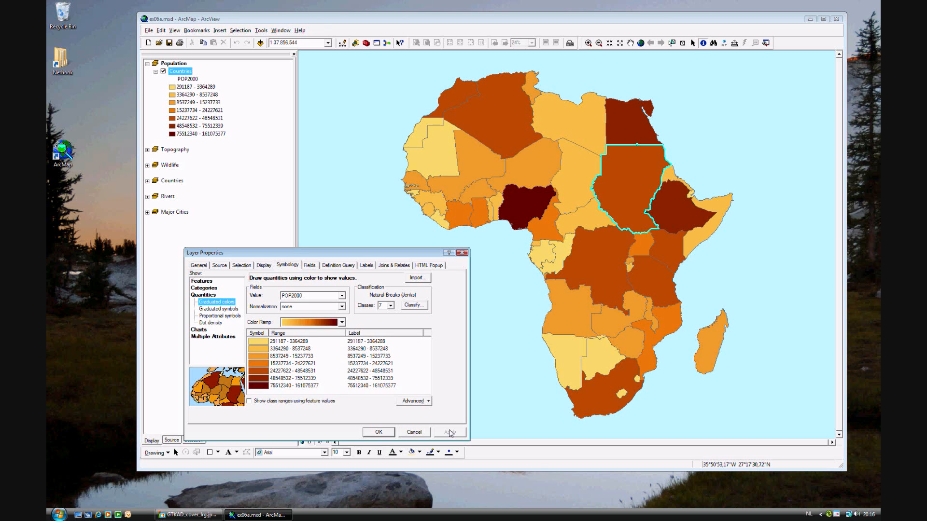
left_click(450, 431)
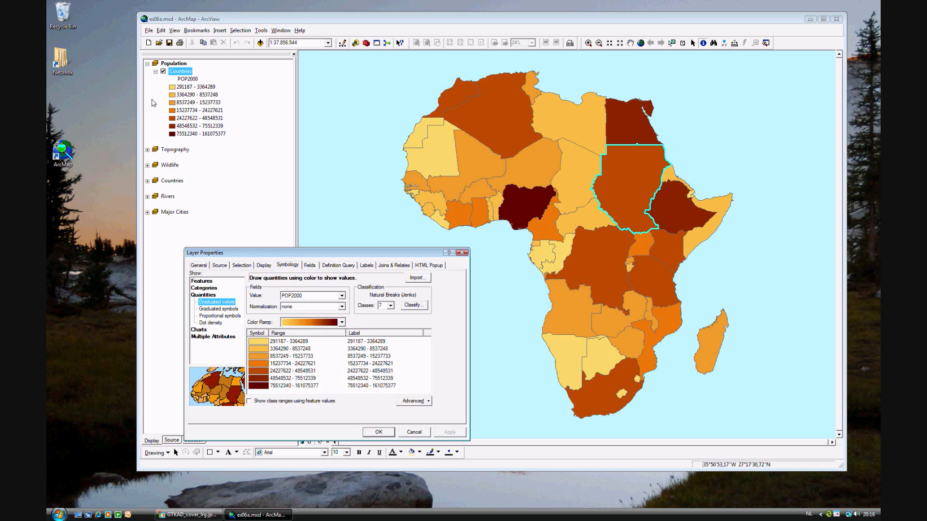
mouse_move(187, 87)
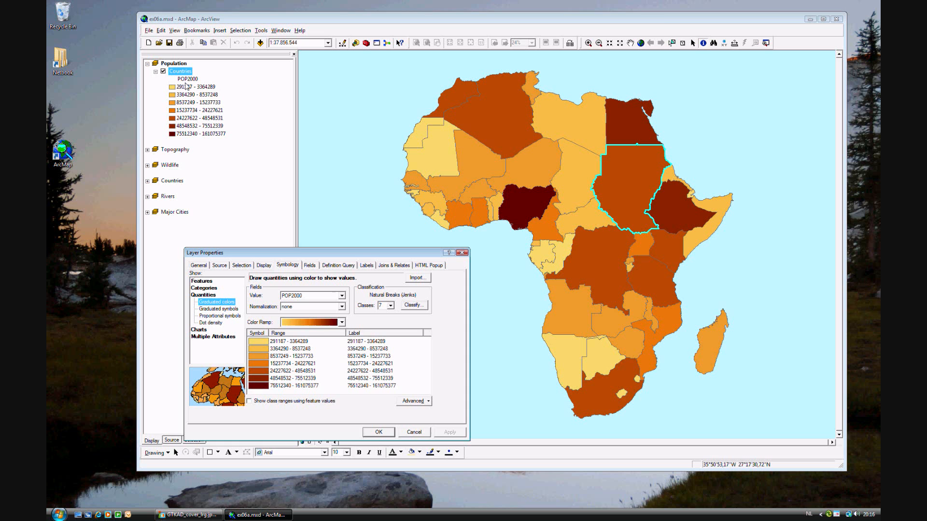
mouse_move(211, 139)
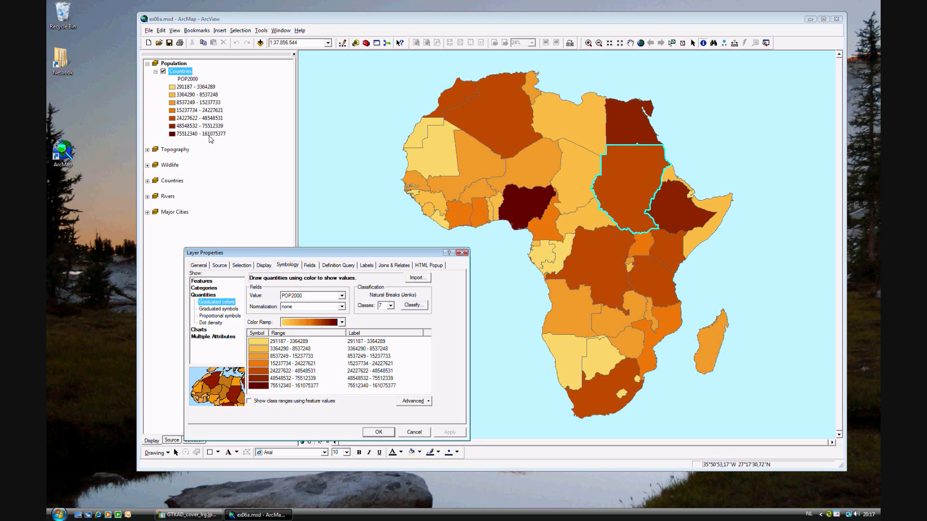
mouse_move(346, 268)
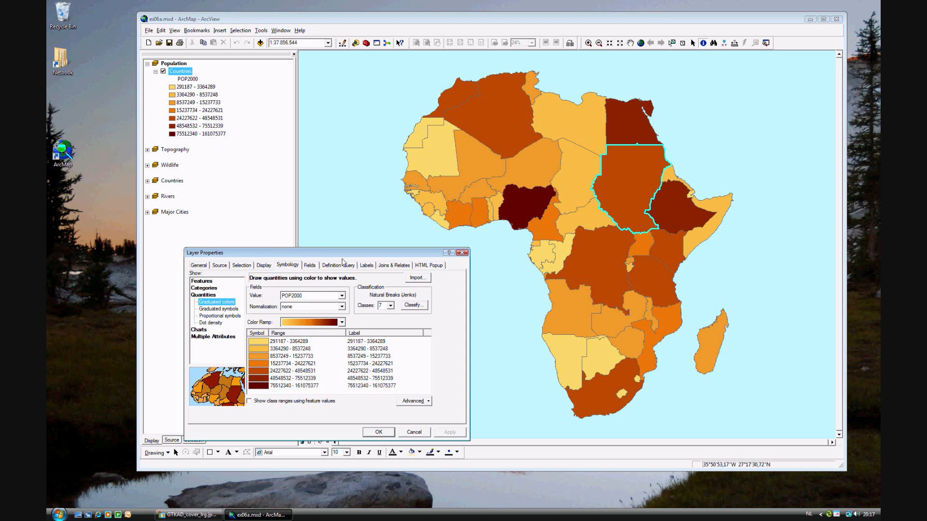
mouse_move(404, 338)
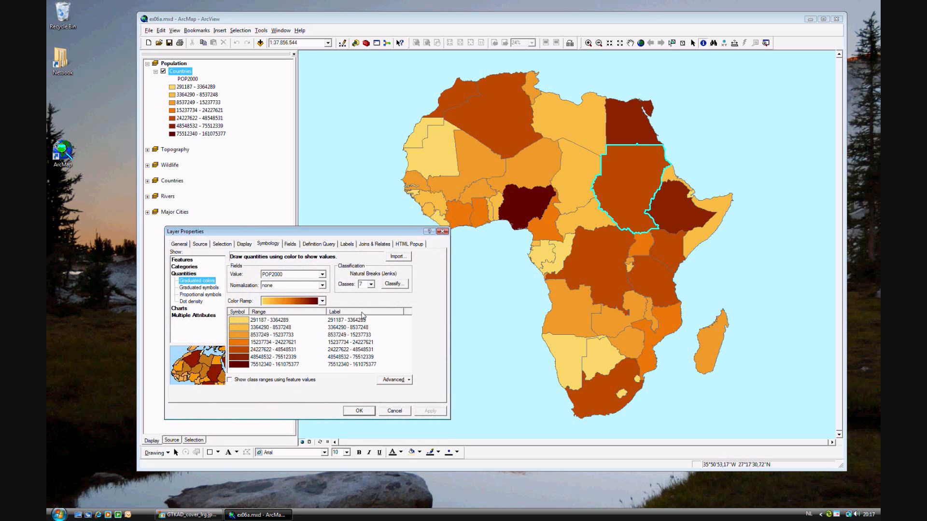
mouse_move(341, 318)
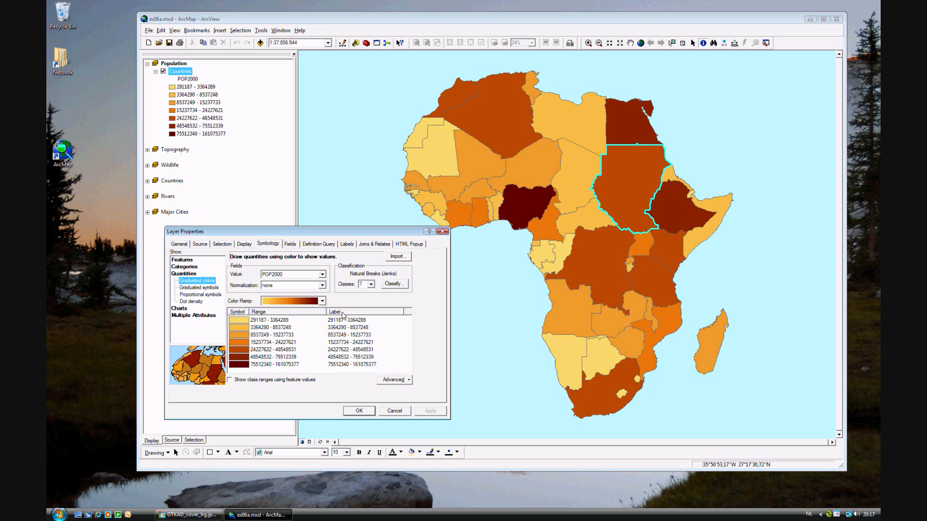
right_click(342, 313)
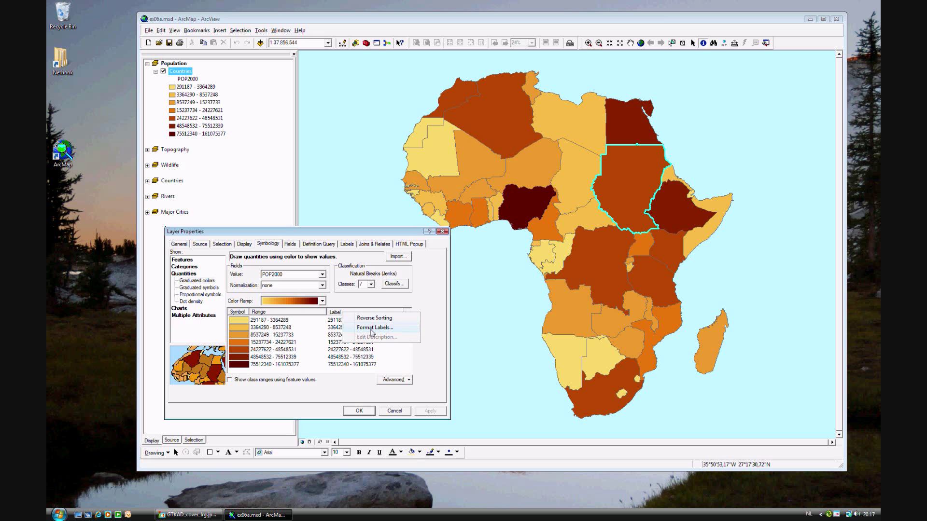
Format the POP2000 class labels to show thousands separators, e.g. 291.187 - 3.364.289
left_click(375, 327)
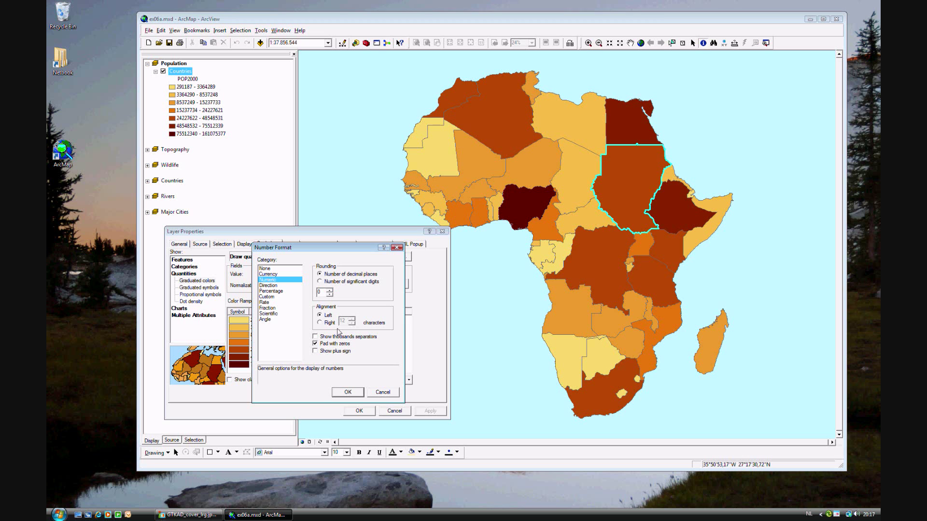
left_click(315, 336)
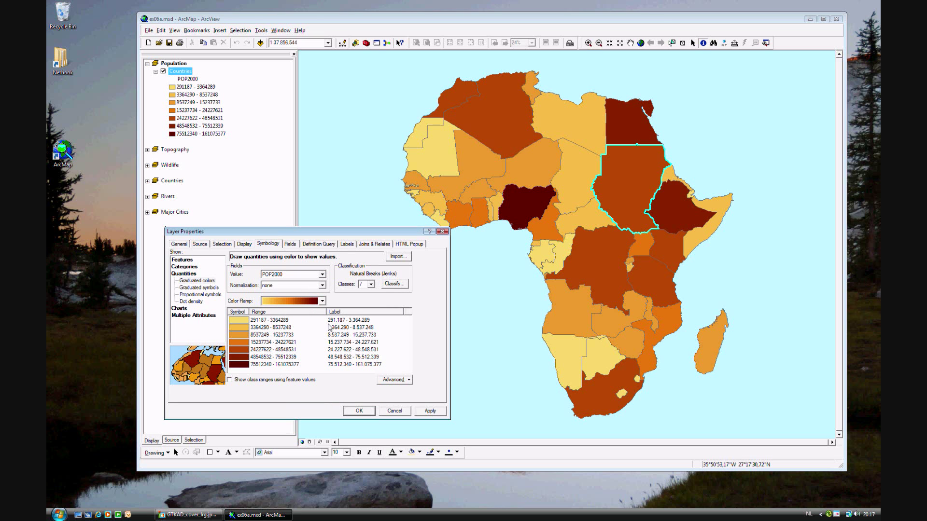
mouse_move(339, 327)
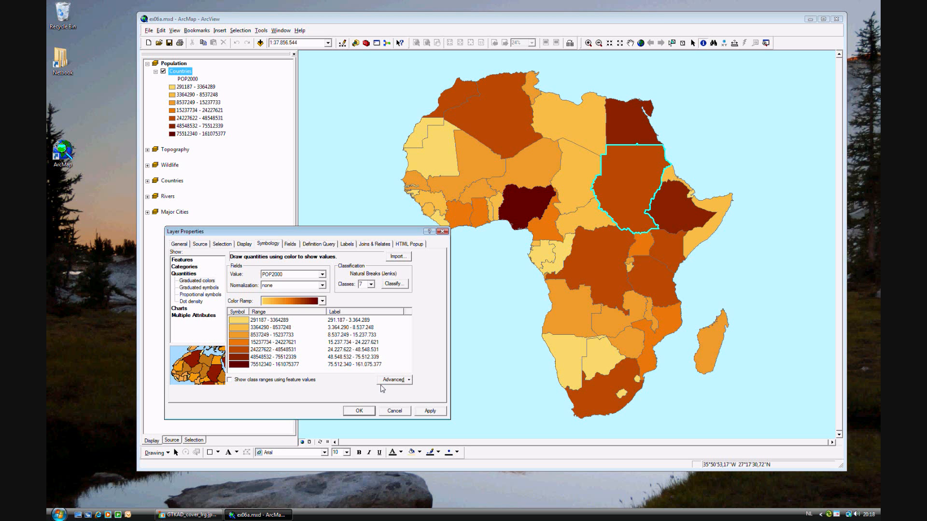
left_click(359, 411)
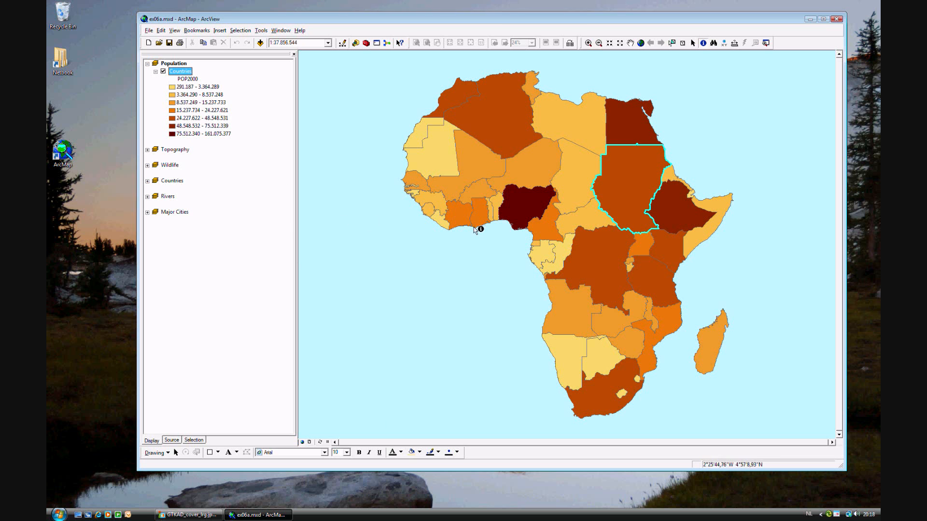
mouse_move(656, 217)
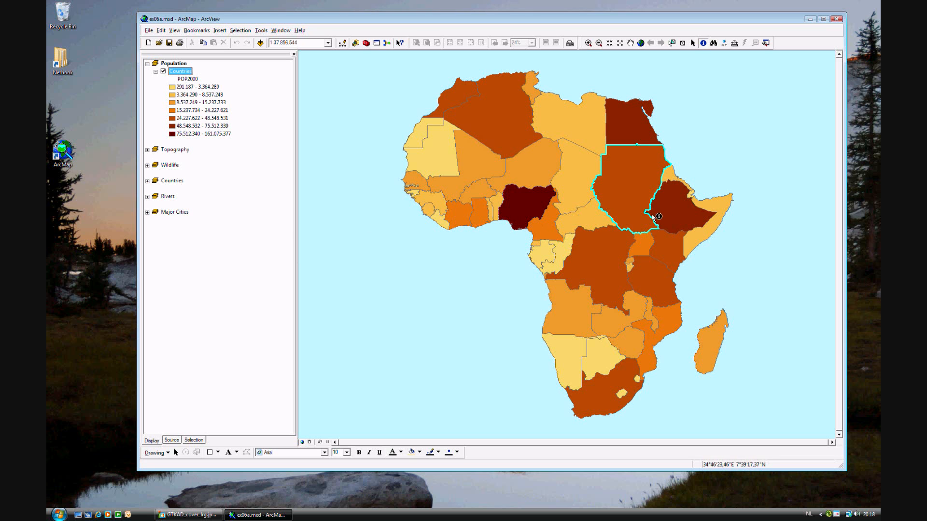
Close Layer Properties and switch to the Africa Atlas page layout view
left_click(302, 442)
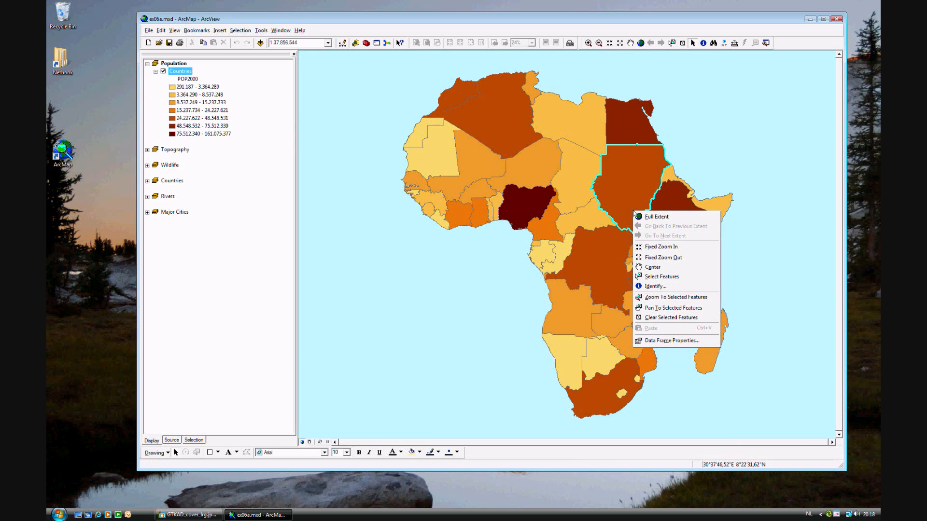
mouse_move(662, 286)
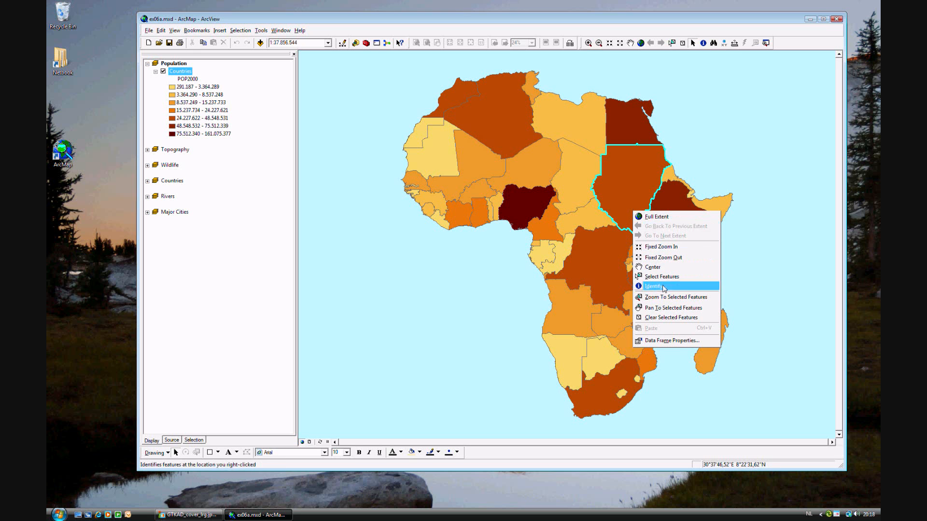
left_click(309, 443)
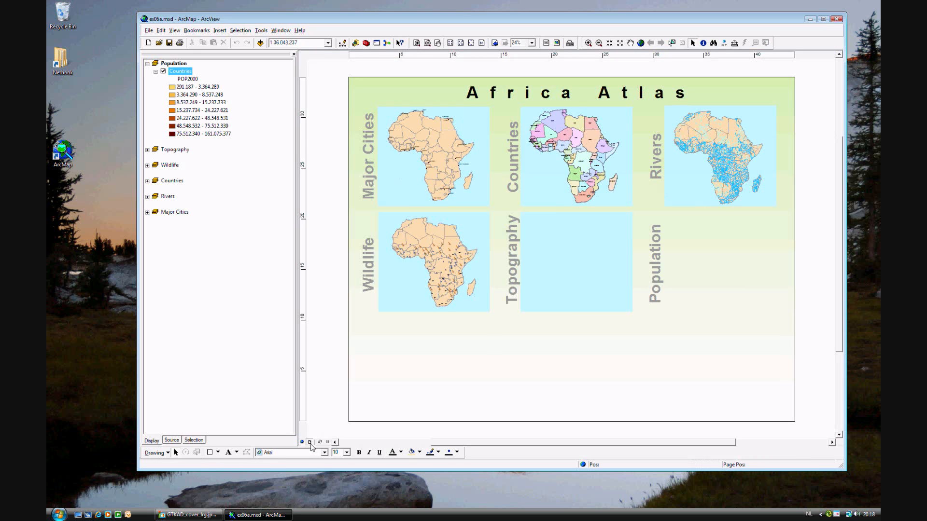